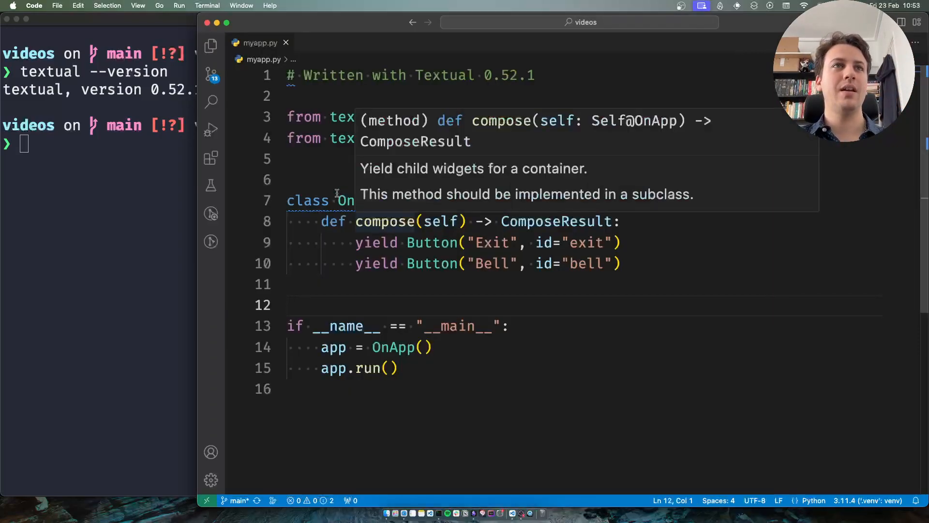
Highlight the yield Button("Exit") line in myapp.py and bring iTerm2 forward
{"action": "left_click_drag", "start_coordinate": [356, 242], "coordinate": [611, 242]}
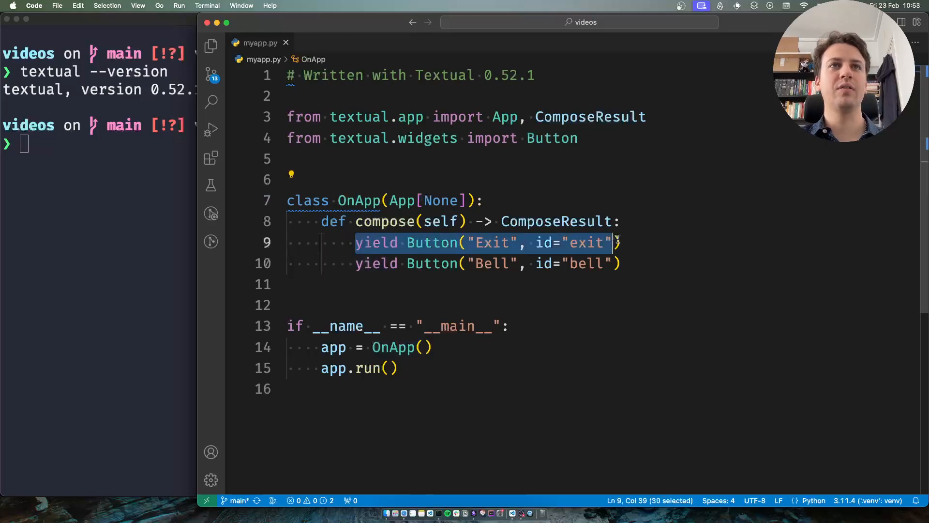
{"action": "left_click", "coordinate": [466, 242]}
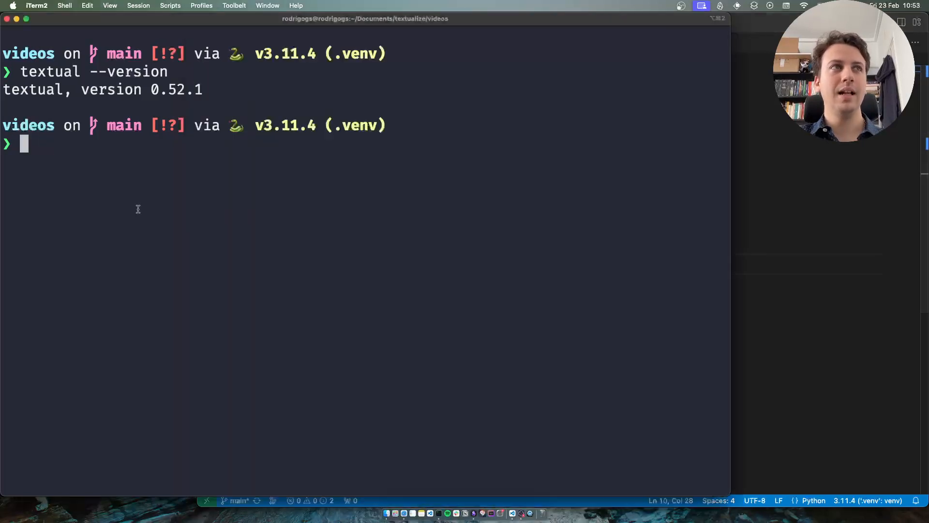
Run 'textual run --dev myapp.py', then start adding 'from textual import on' in the code
{"action": "type", "text": "textual run --dev"}
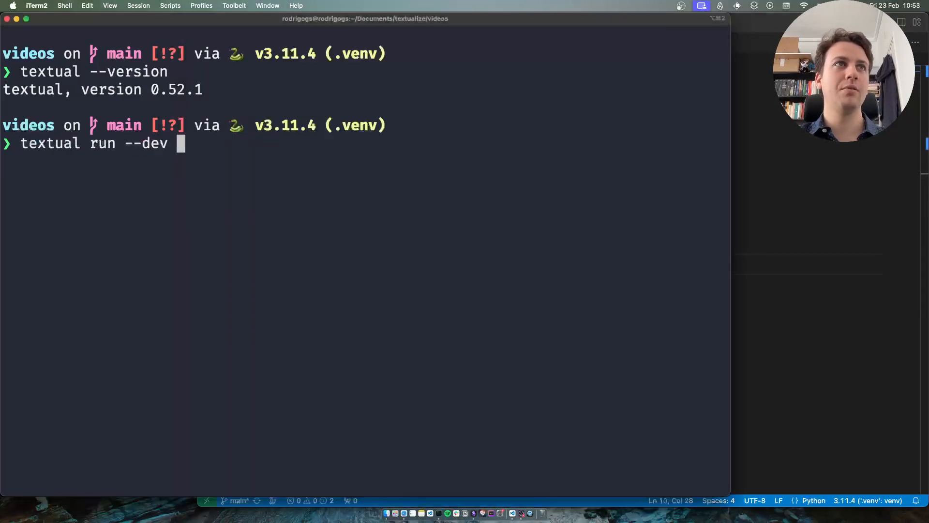
{"action": "key", "text": "enter"}
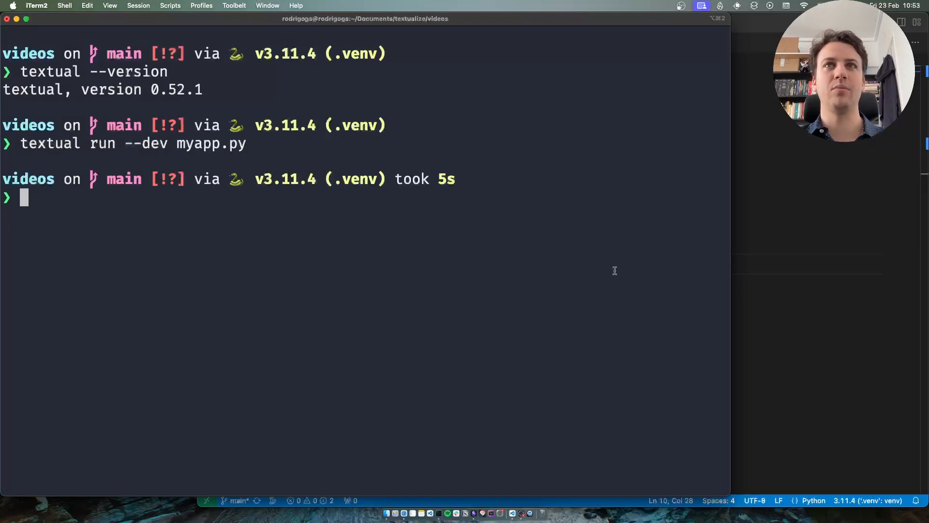
{"action": "type", "text": "from textual import on"}
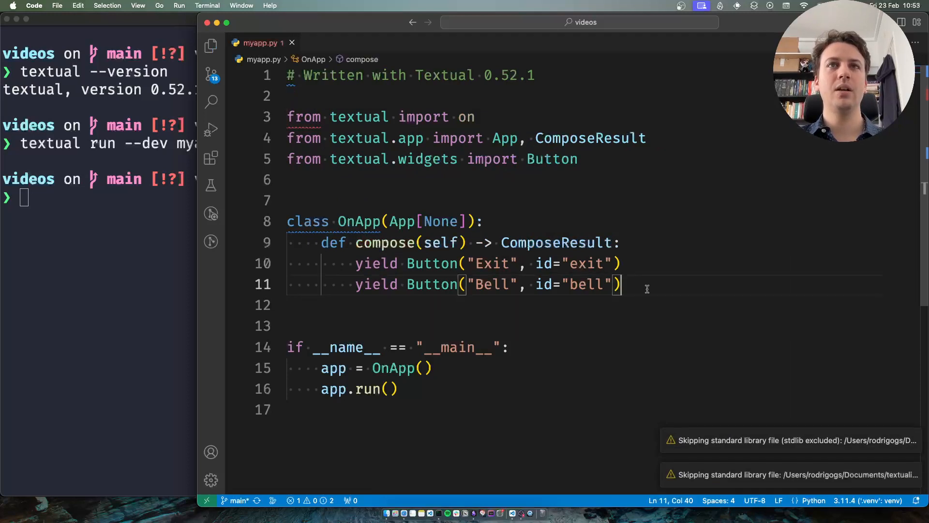
{"action": "key", "text": "enter"}
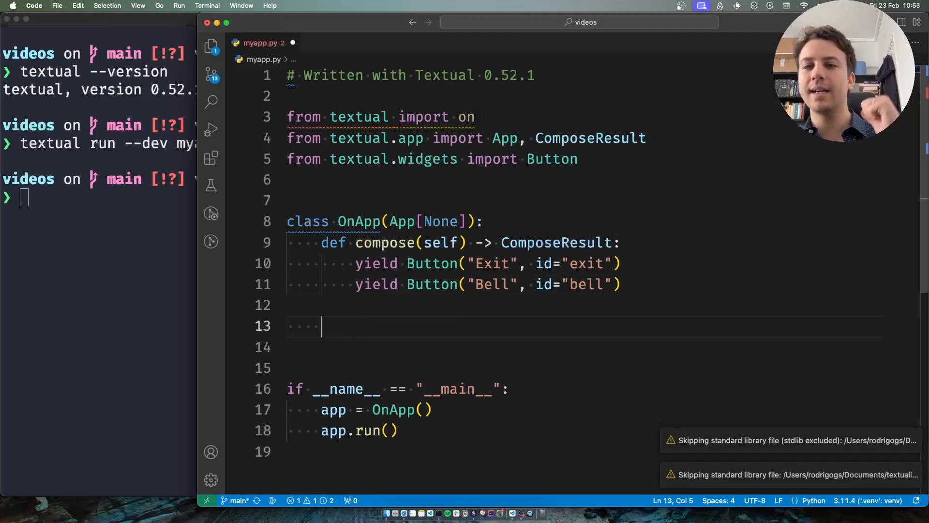
{"action": "double_click", "coordinate": [492, 263]}
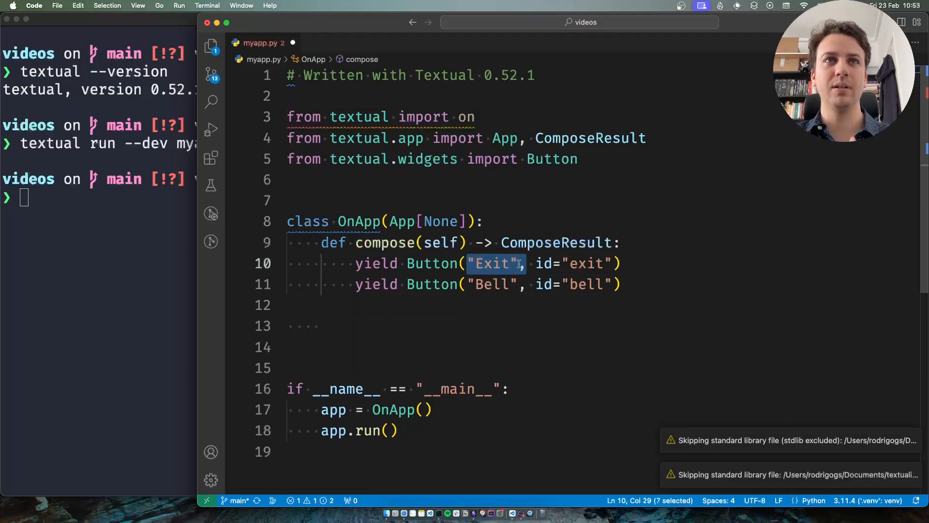
{"action": "double_click", "coordinate": [492, 284]}
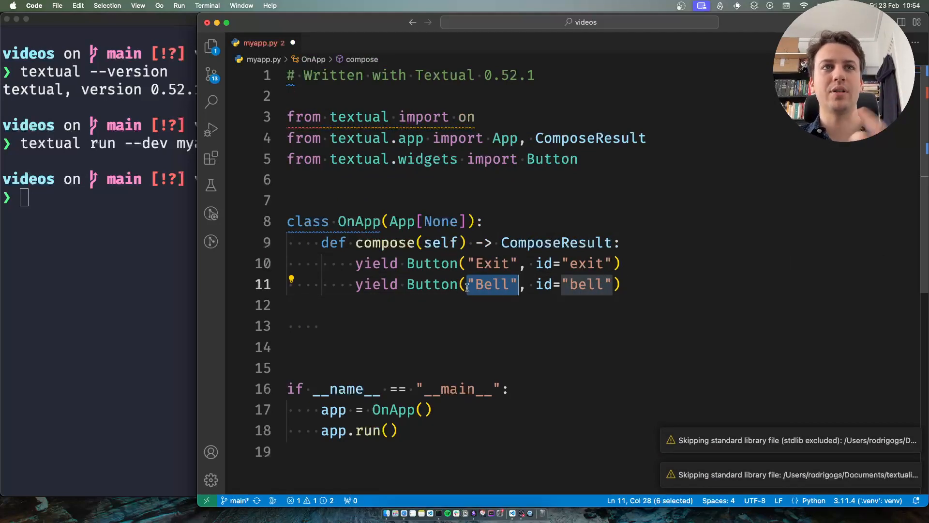
{"action": "type", "text": "@on()"}
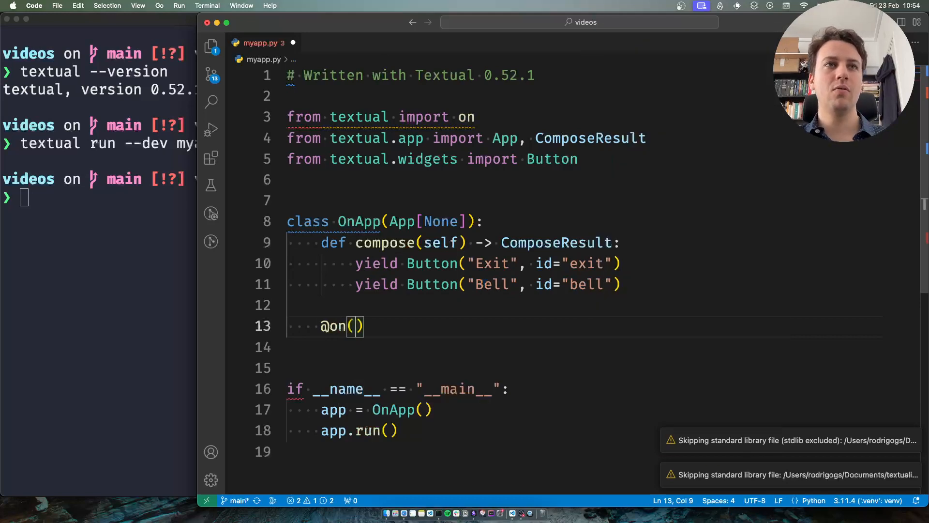
{"action": "type", "text": "Button.Pressed"}
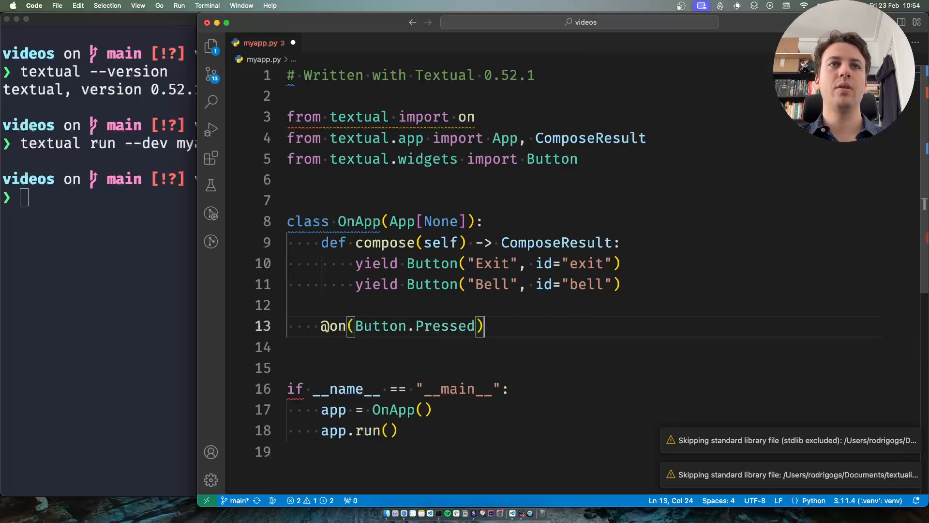
{"action": "key", "text": "enter"}
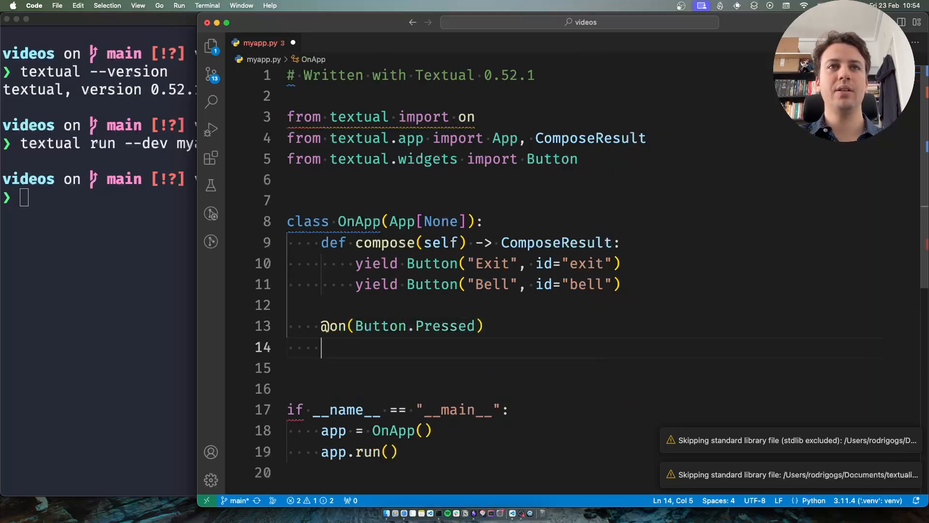
Define button_exit_app(self) -> None whose body calls self.exit()
{"action": "type", "text": "def"}
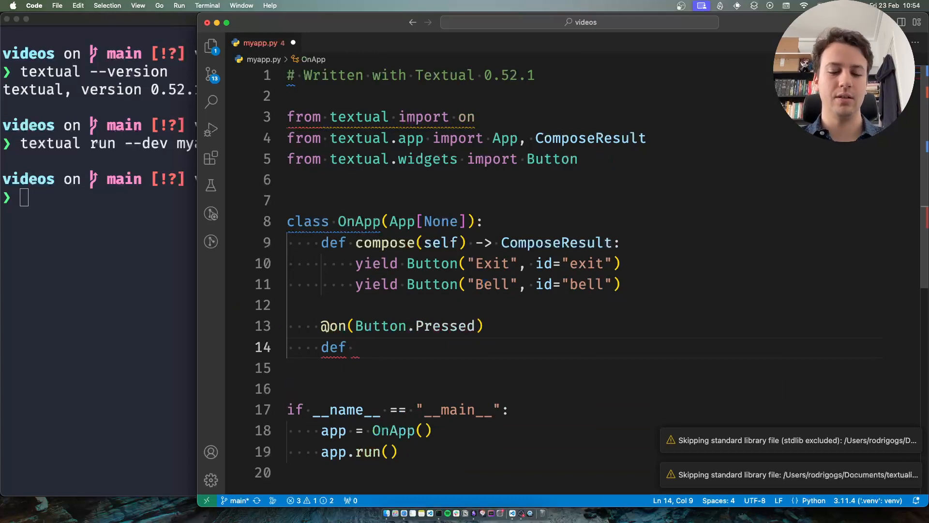
{"action": "type", "text": "button_e"}
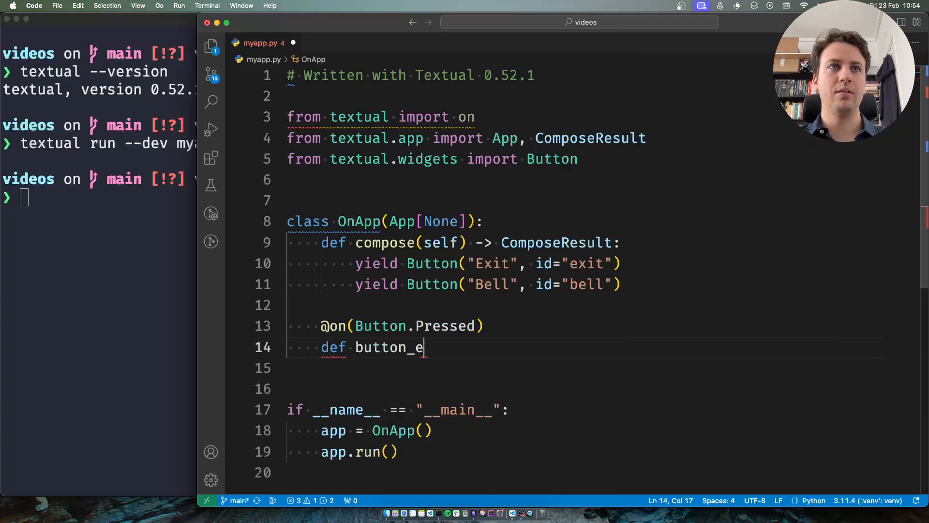
{"action": "type", "text": "xit_app(self) -> None:"}
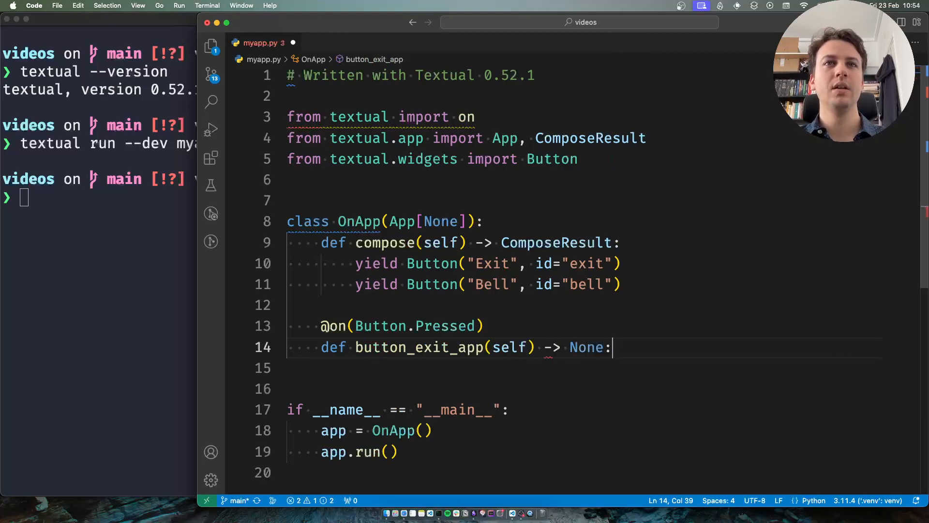
{"action": "type", "text": "self.exit"}
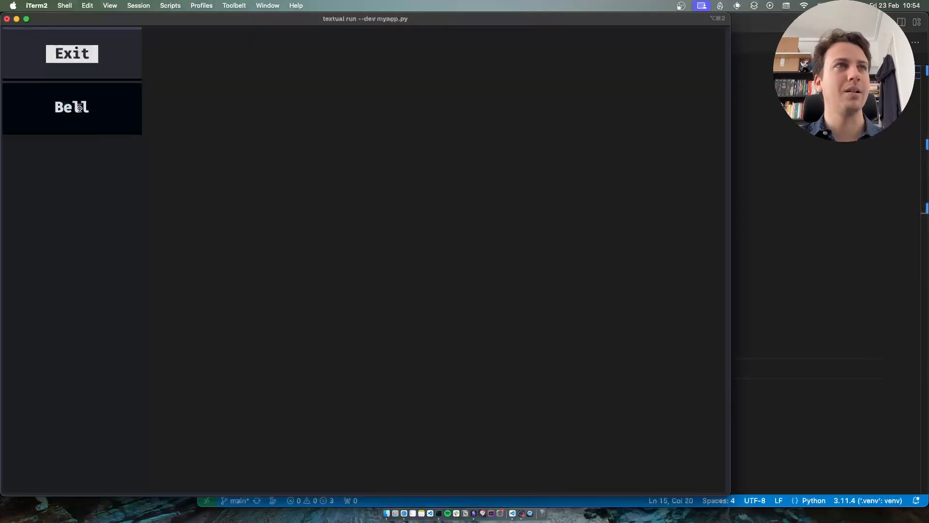
Press Bell in the relaunched app, which exits since every button press calls self.exit()
{"action": "left_click", "coordinate": [72, 54]}
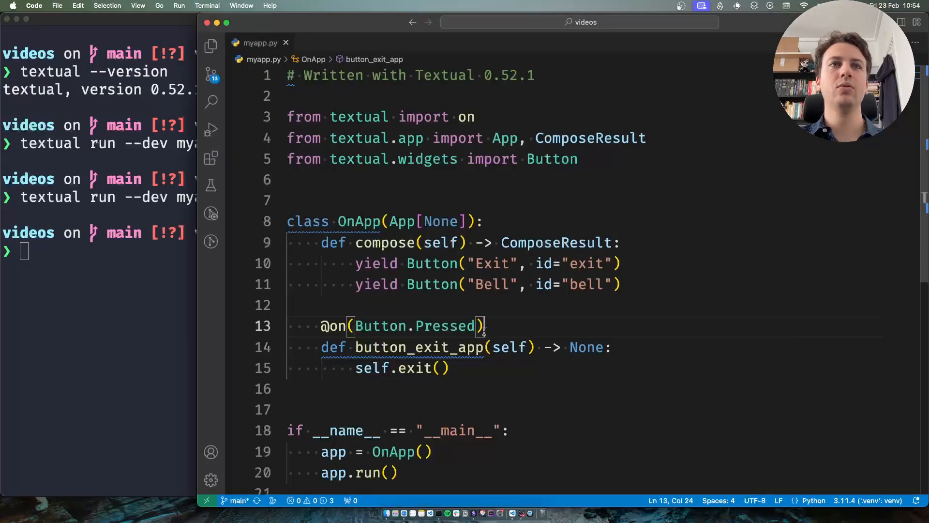
{"action": "double_click", "coordinate": [442, 325]}
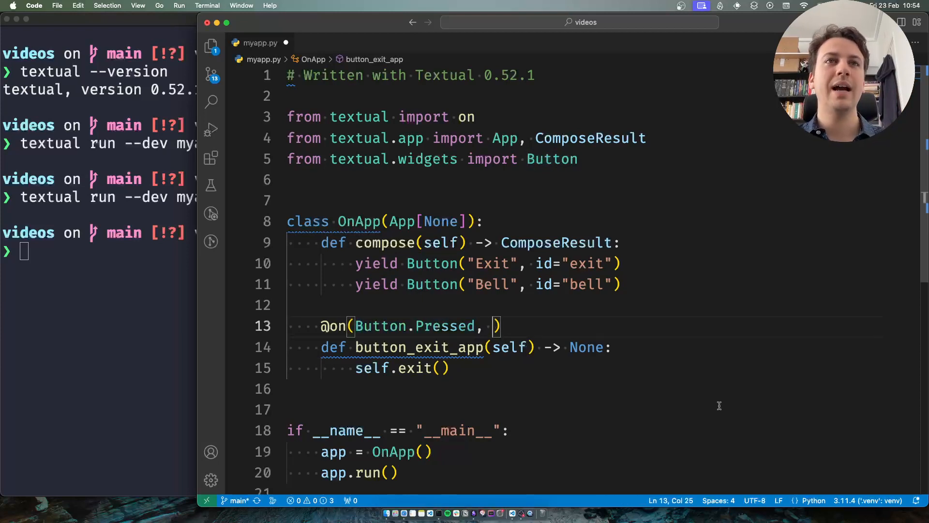
{"action": "type", "text": "\"#\""}
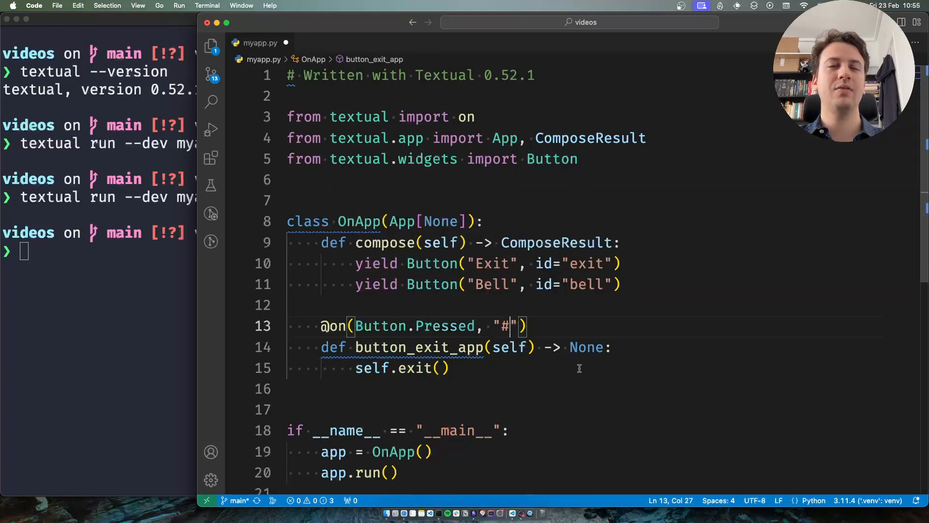
{"action": "type", "text": "exit"}
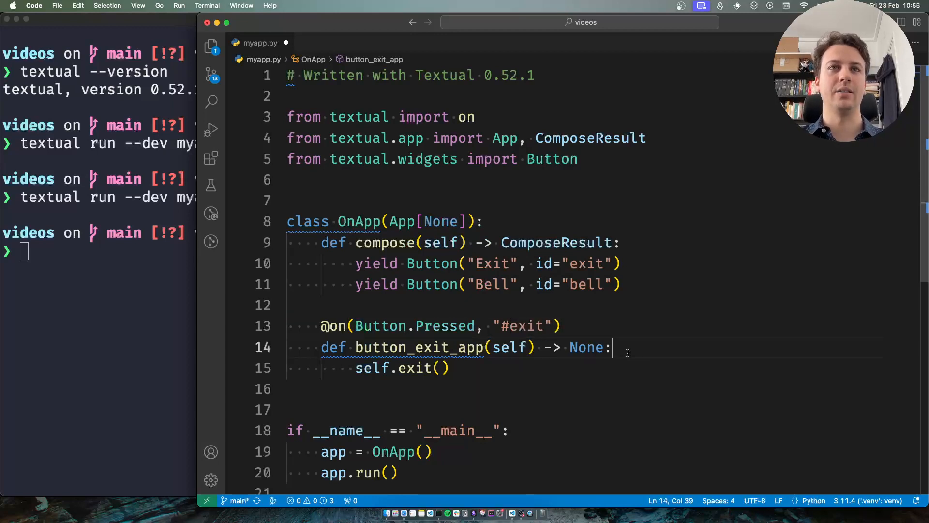
{"action": "double_click", "coordinate": [521, 325]}
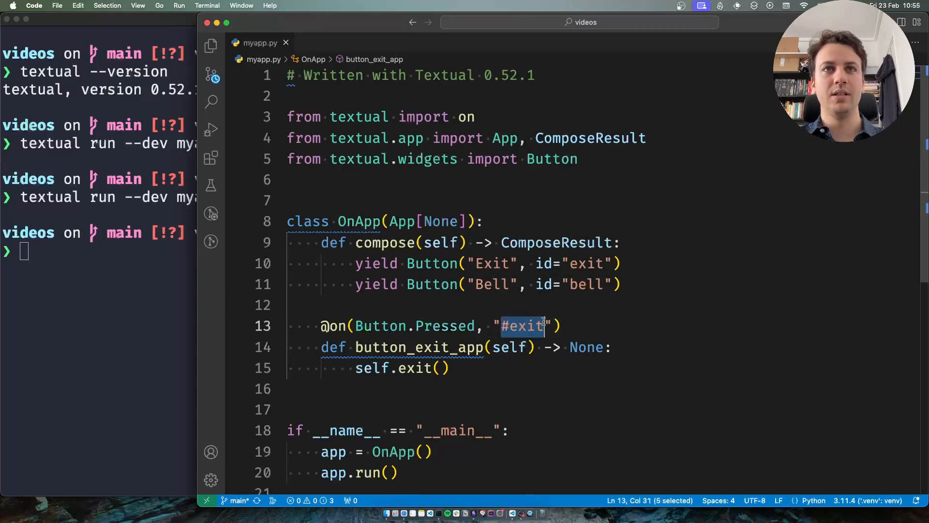
{"action": "mouse_move", "coordinate": [561, 277]}
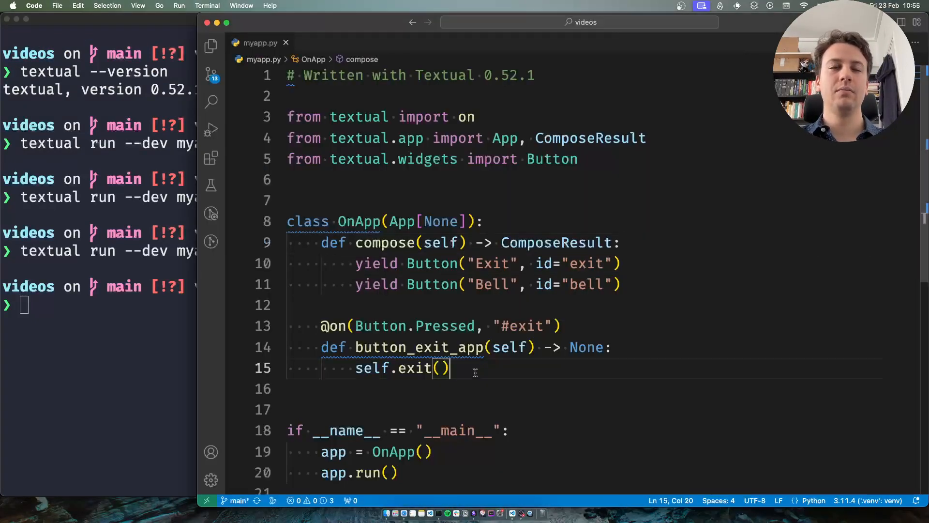
{"action": "type", "text": "@"}
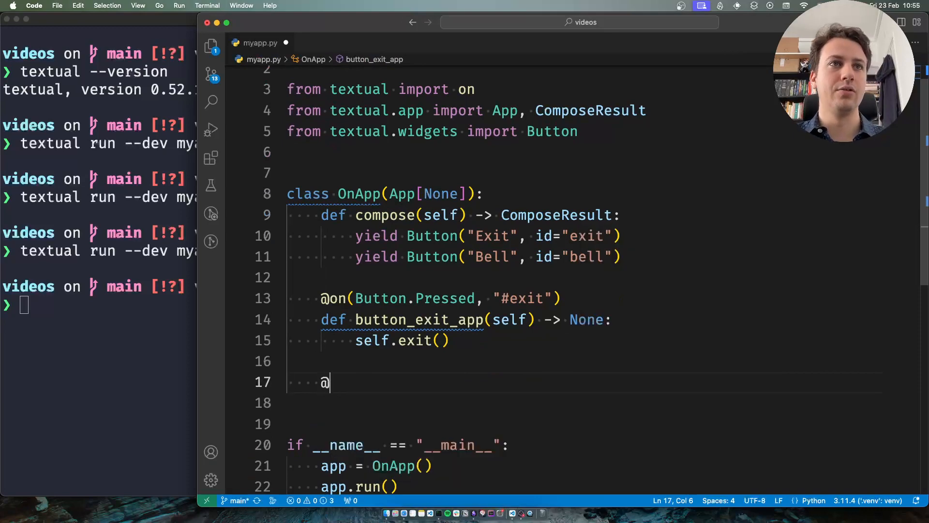
{"action": "type", "text": "on(Button.Pressed, \"#"}
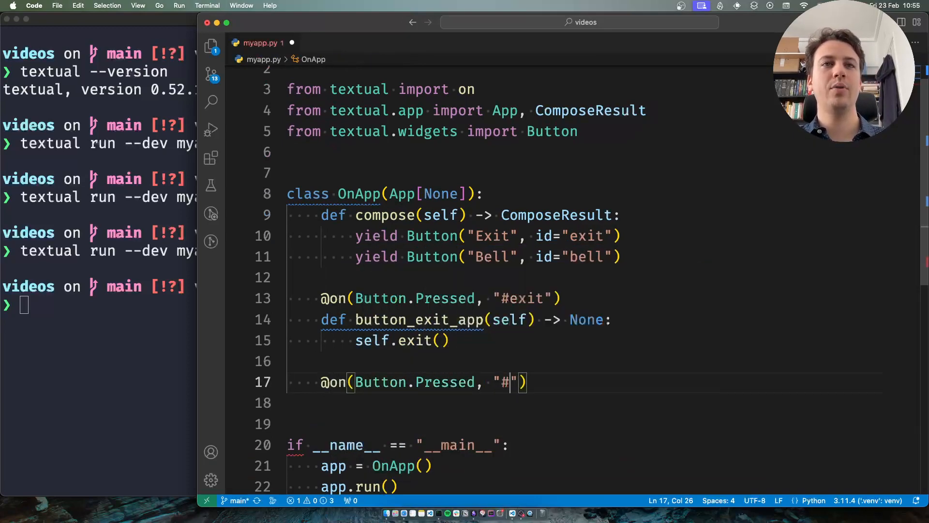
{"action": "type", "text": "b"}
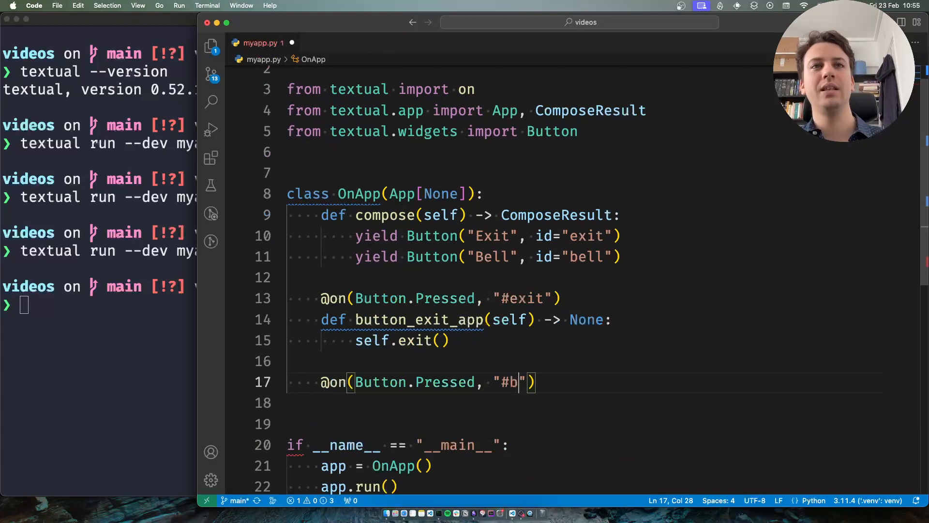
{"action": "type", "text": "def button"}
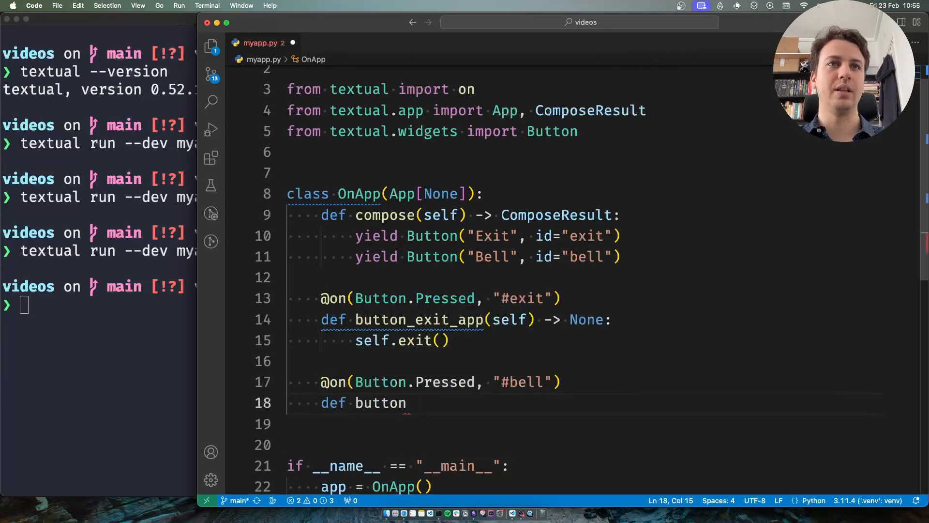
{"action": "type", "text": "_ring_bell(self) -> None:"}
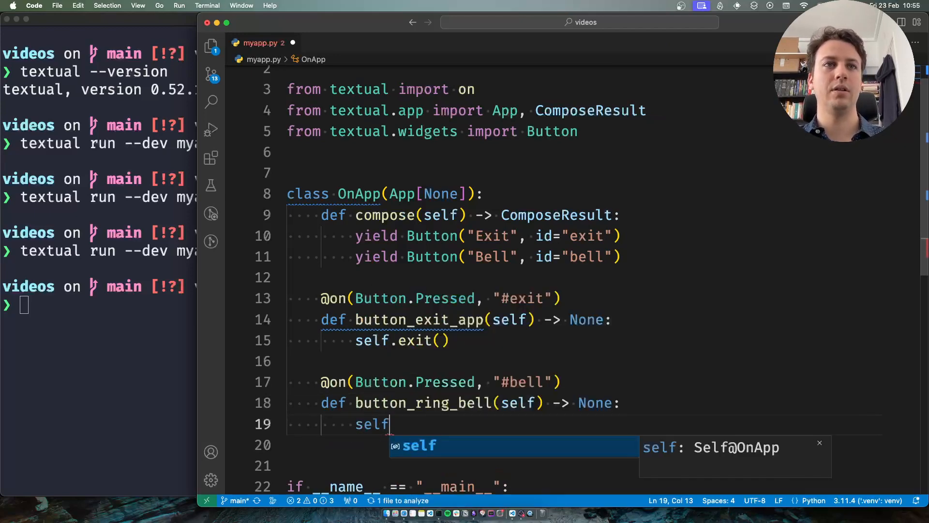
{"action": "type", "text": ".bell()"}
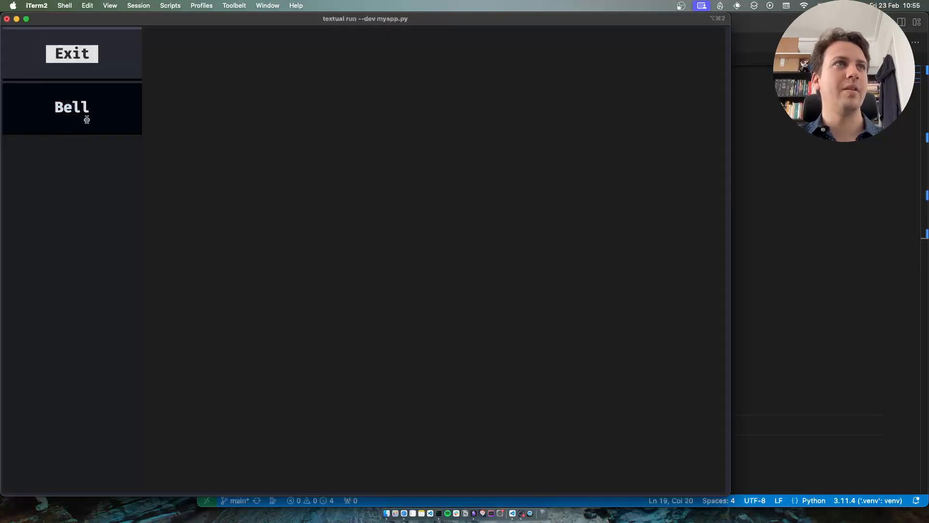
{"action": "left_click", "coordinate": [72, 108]}
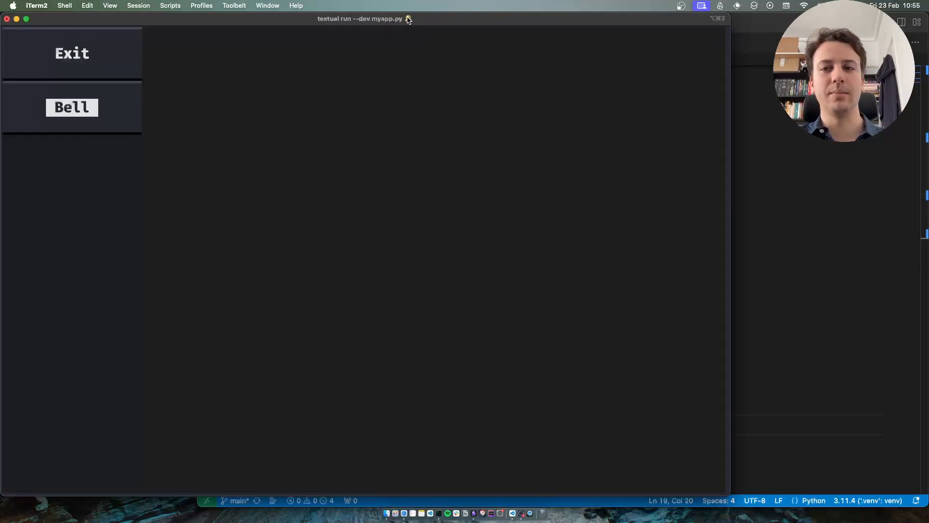